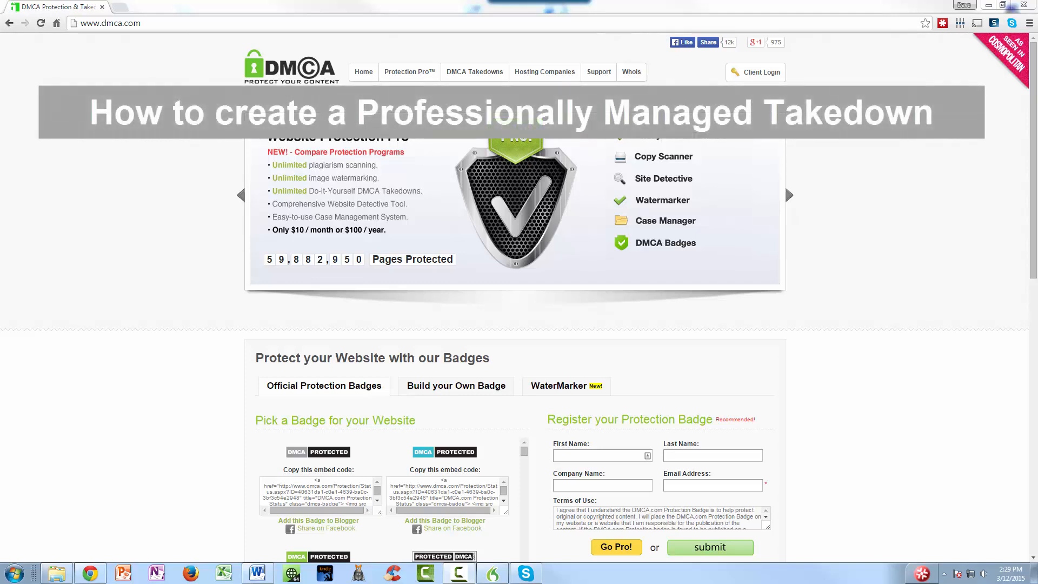
# Step: Open the Client Login page and fill in the account email and password
pyautogui.click(790, 194)
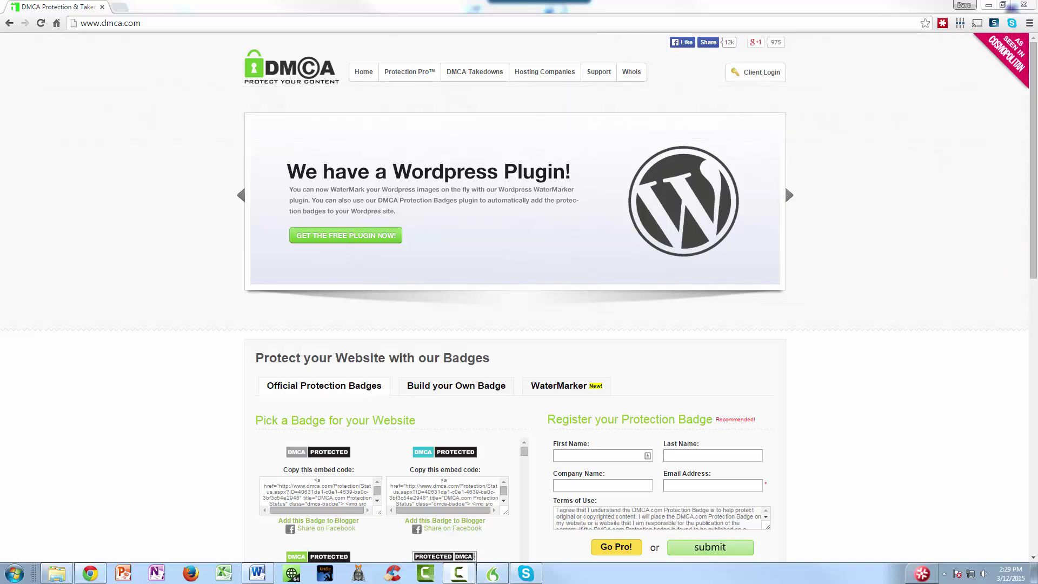
pyautogui.scroll(-3)
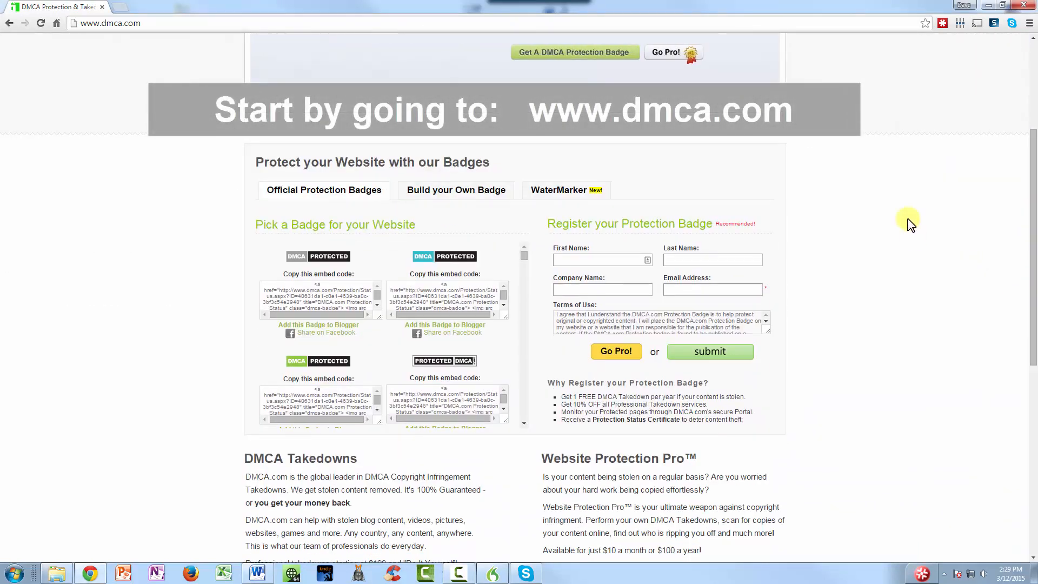
pyautogui.moveTo(788, 205)
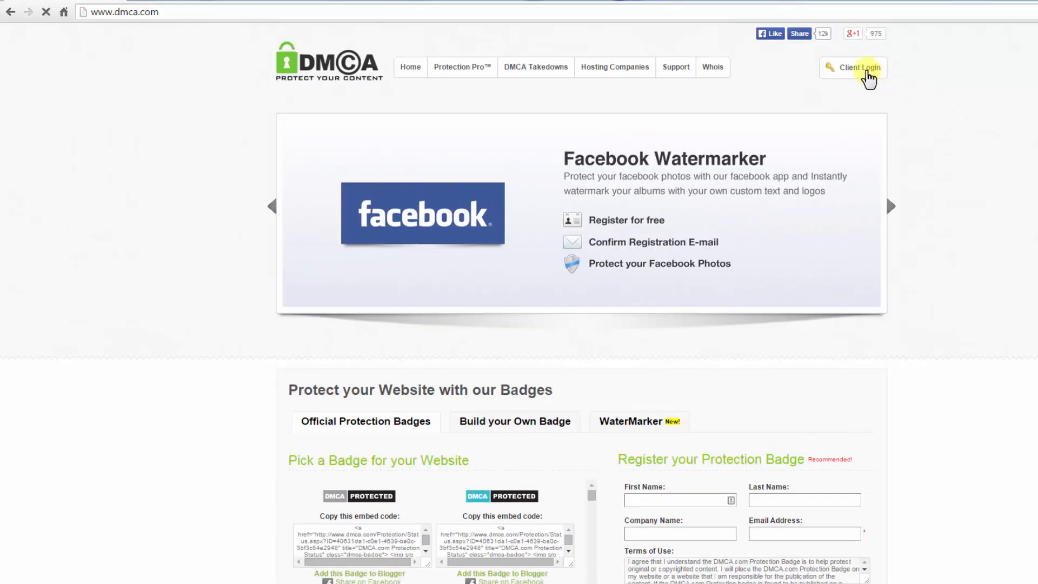
pyautogui.click(859, 67)
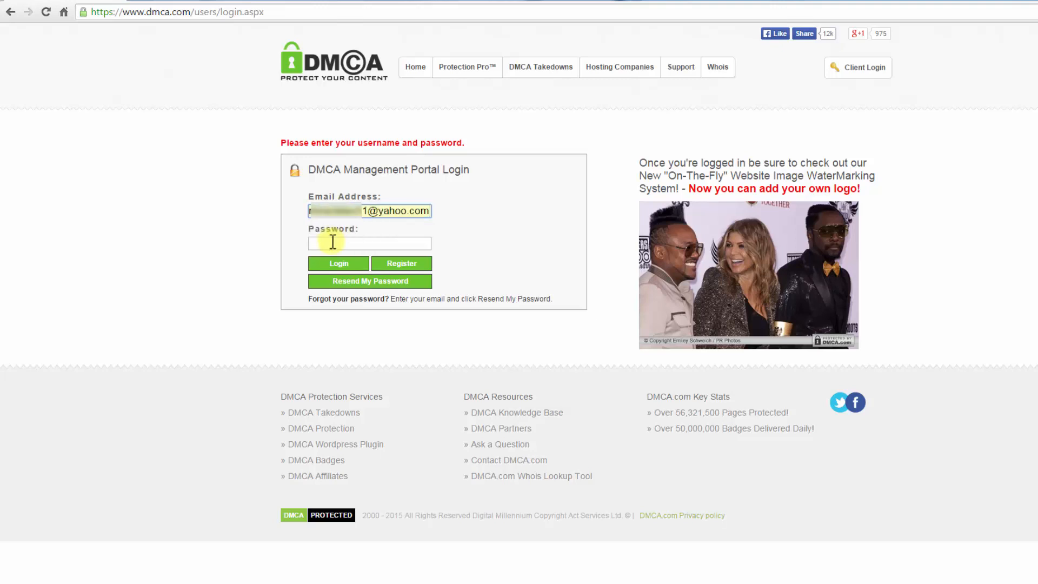
pyautogui.rightClick(369, 243)
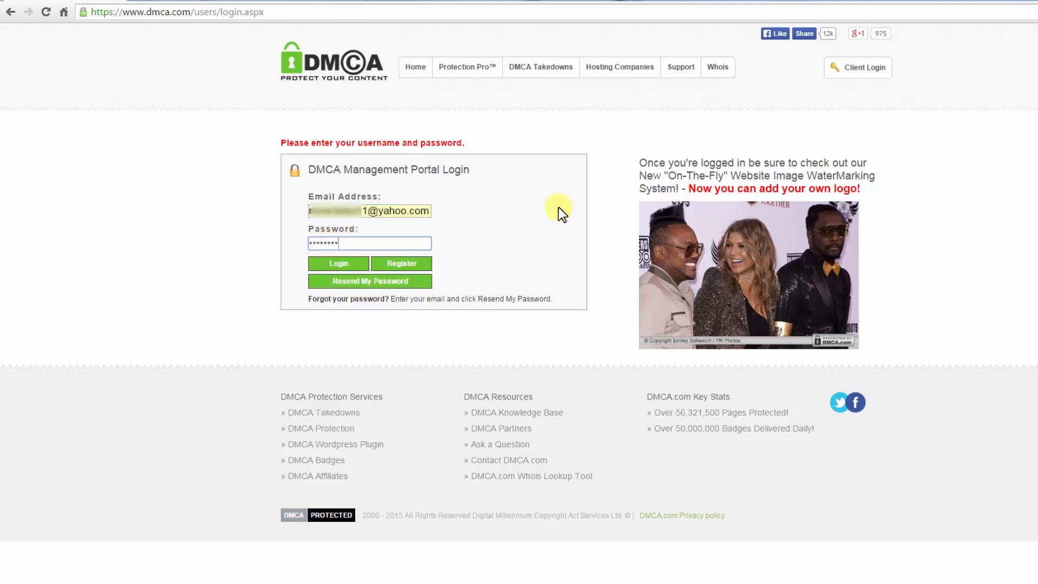
pyautogui.click(337, 263)
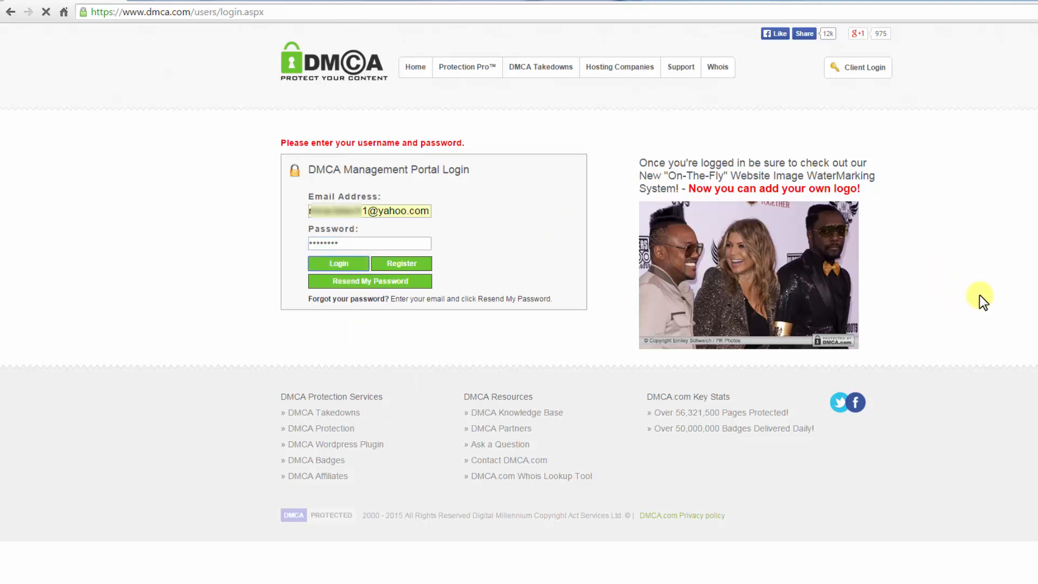
# Step: Log in to the My Cases dashboard and reveal the Managed Cases dropdown
pyautogui.click(338, 263)
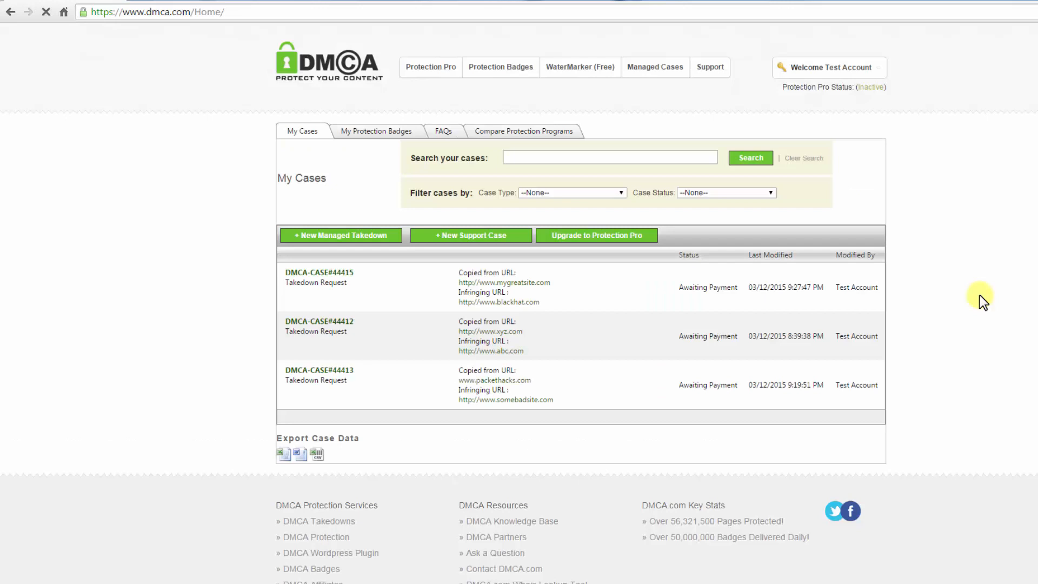
pyautogui.moveTo(872, 128)
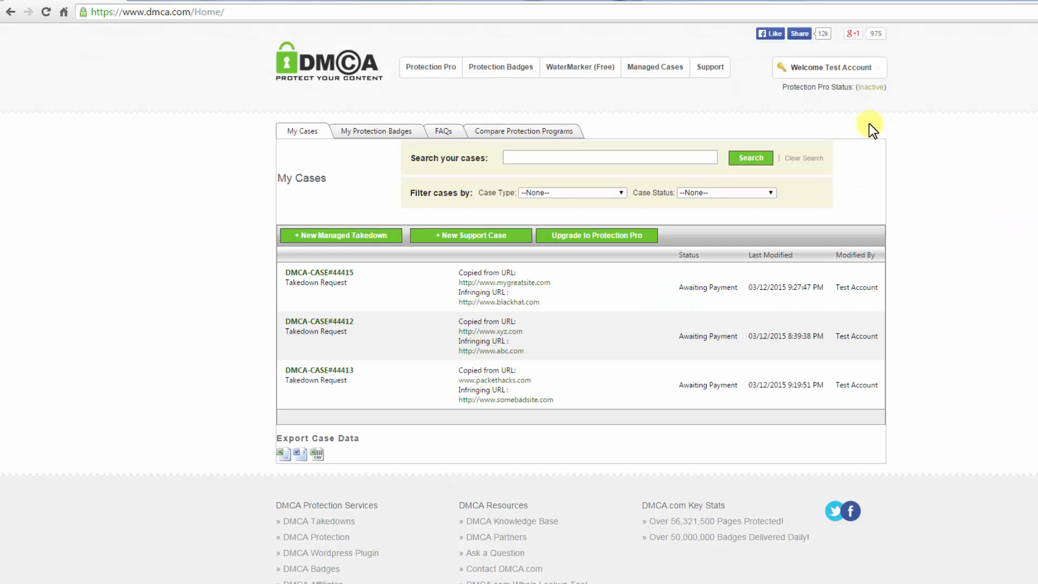
pyautogui.click(829, 67)
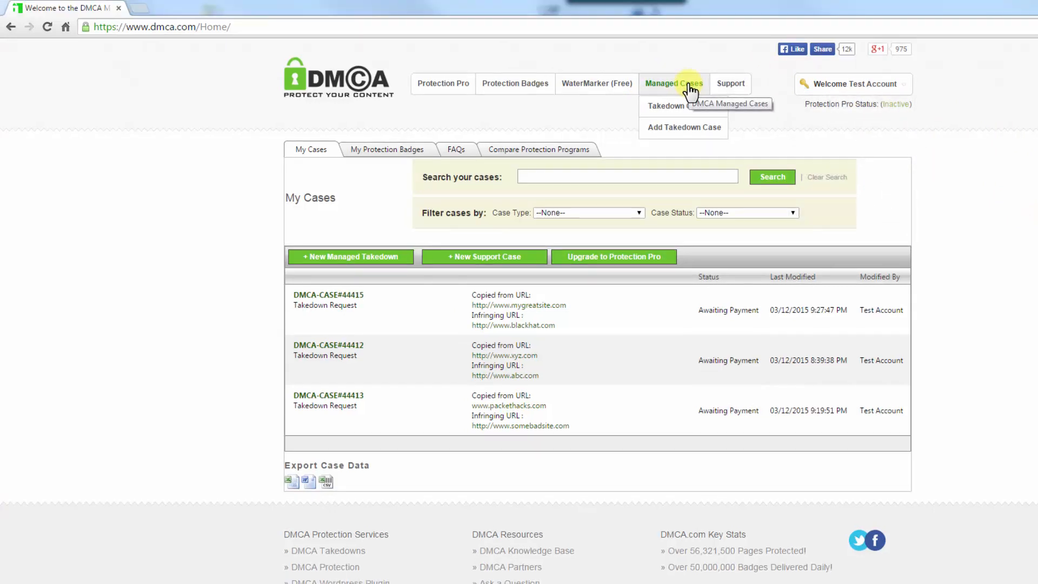
pyautogui.click(684, 127)
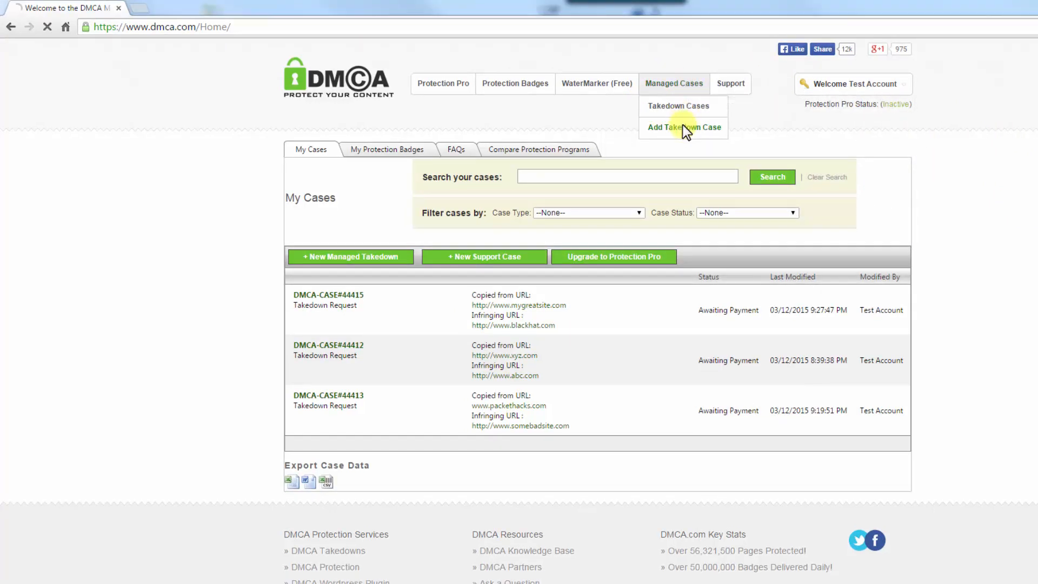
# Step: Start an Add Takedown Case form and focus the Stolen Content URL field
pyautogui.click(684, 127)
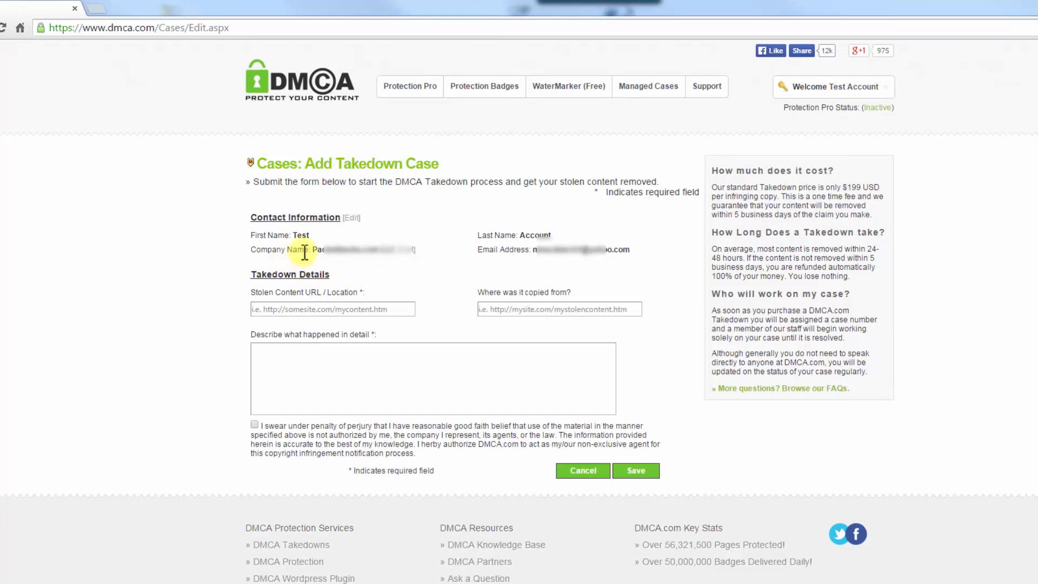
pyautogui.moveTo(655, 265)
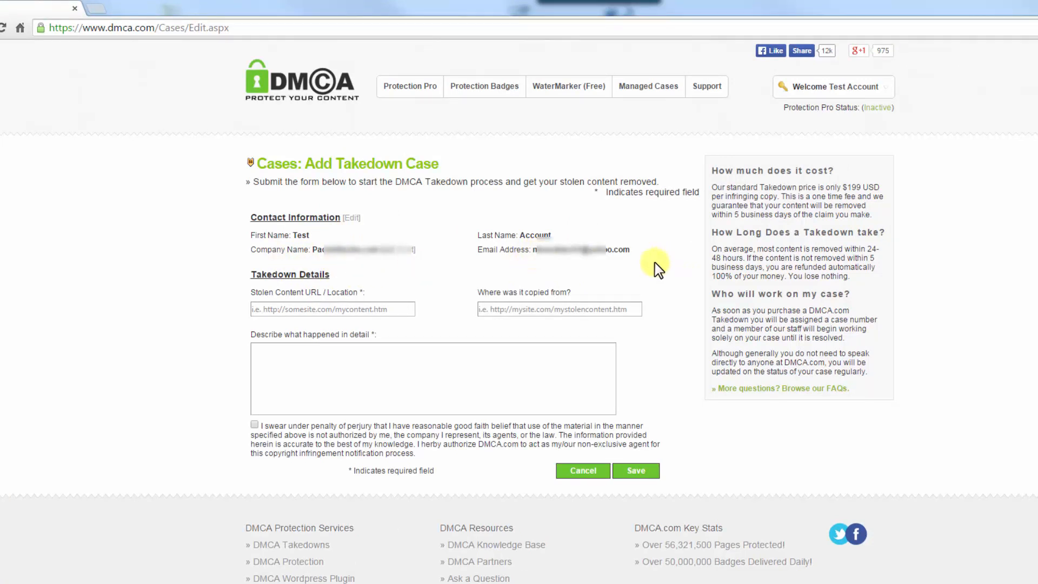
pyautogui.moveTo(653, 258)
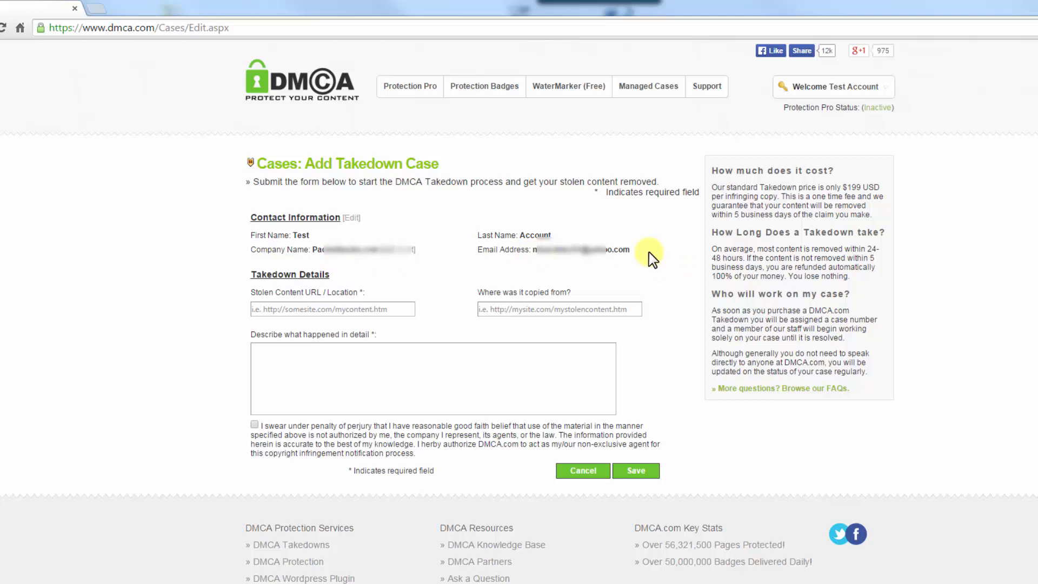
pyautogui.moveTo(652, 258)
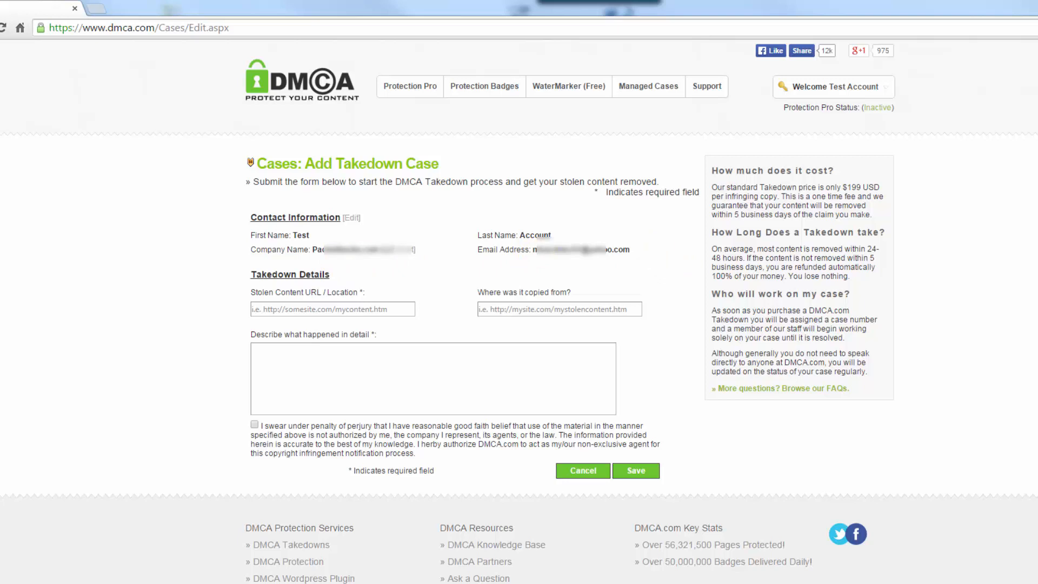
pyautogui.moveTo(984, 429)
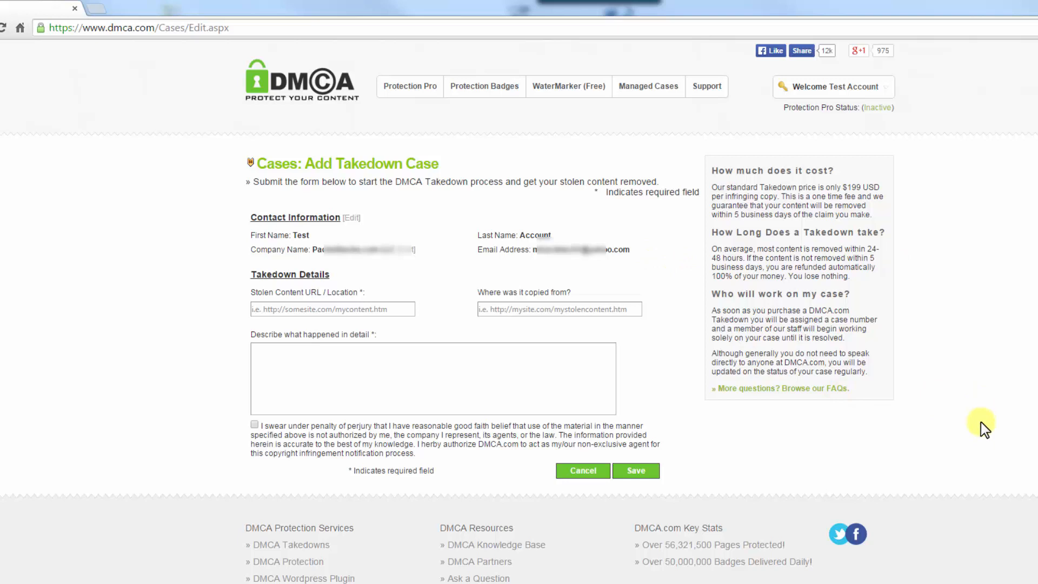
pyautogui.click(332, 309)
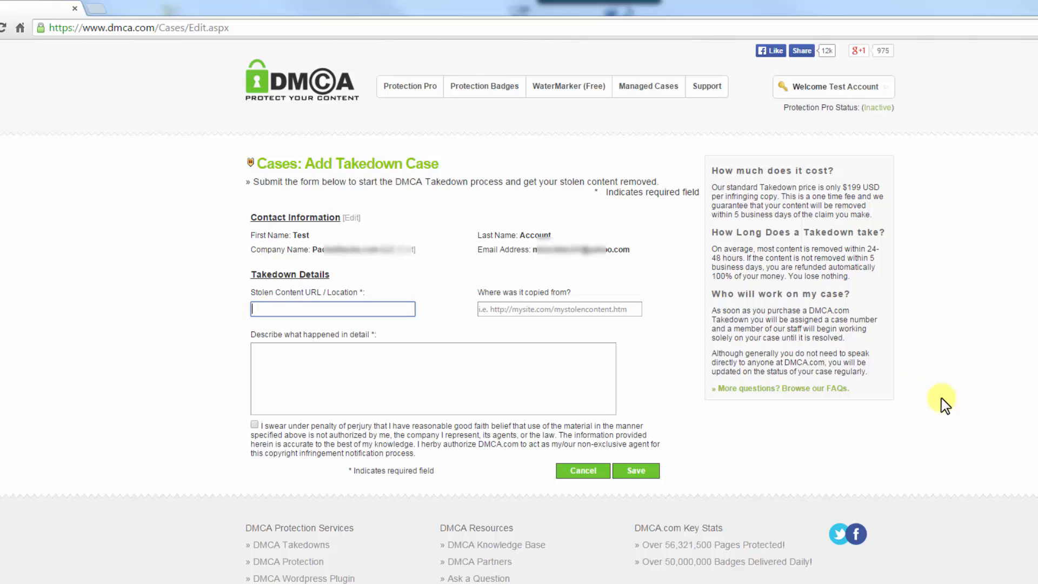
pyautogui.write('http://')
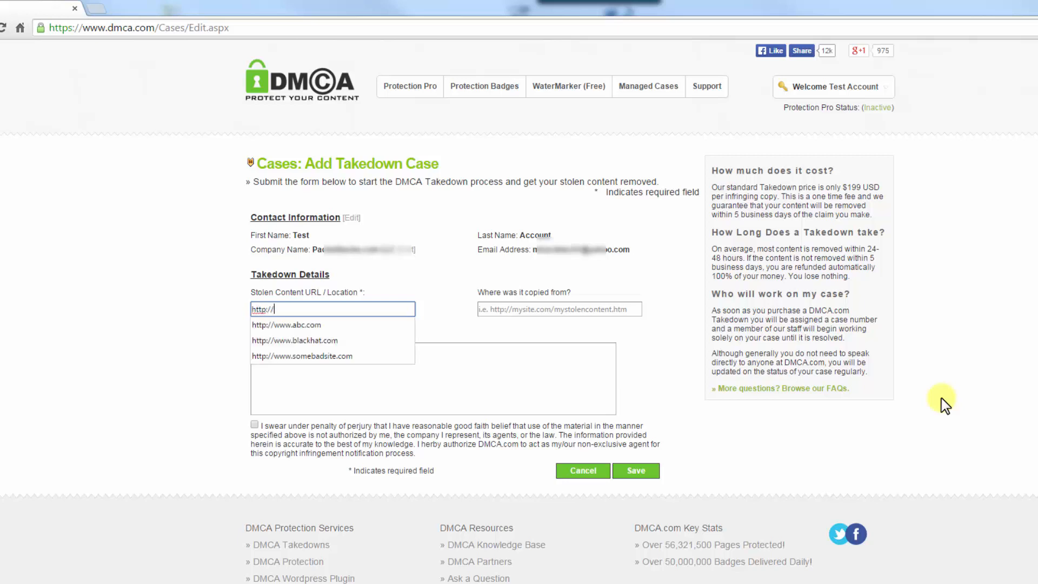
pyautogui.write('www.')
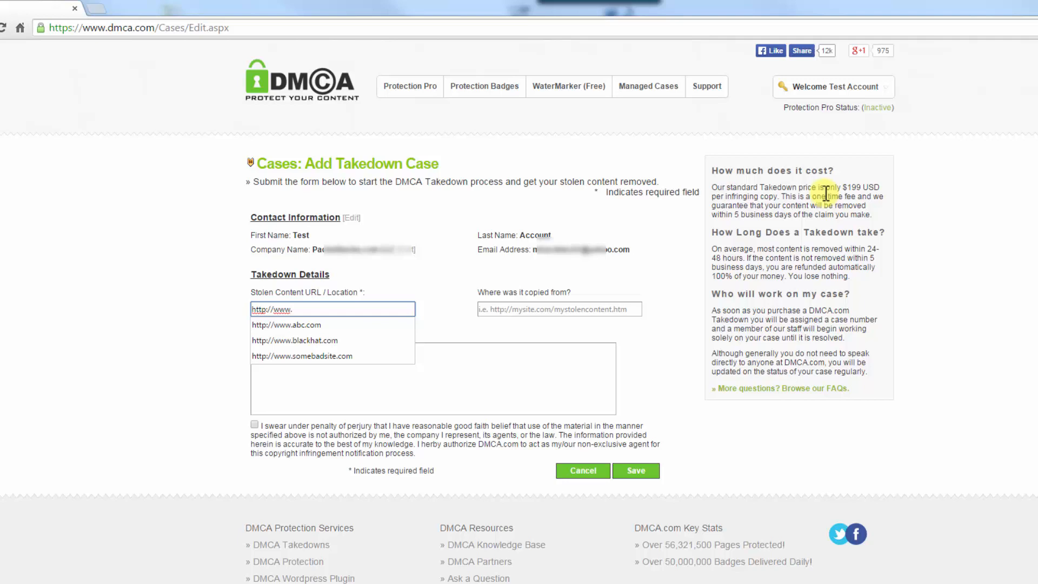
pyautogui.click(295, 340)
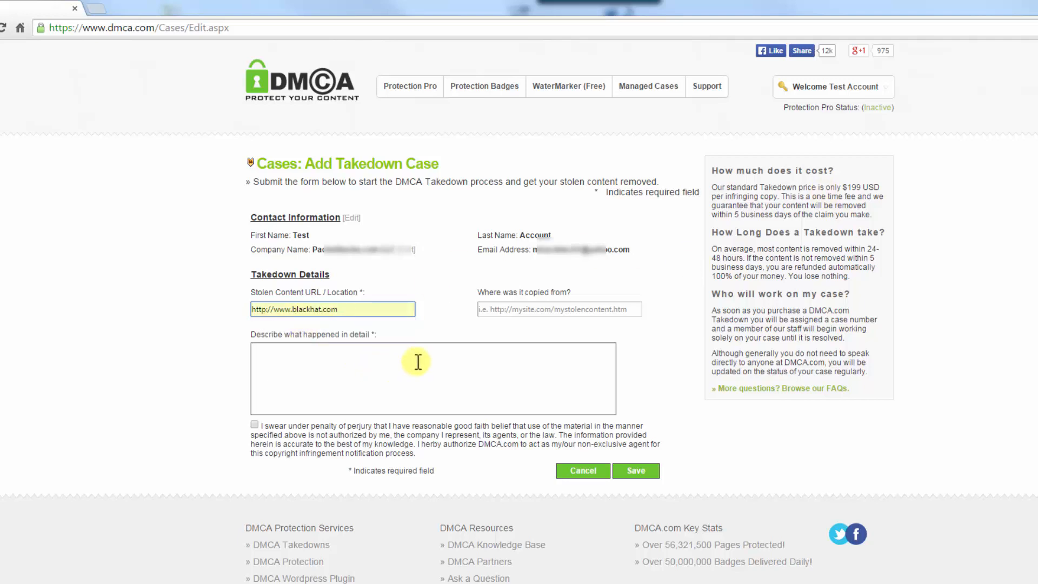
pyautogui.click(559, 308)
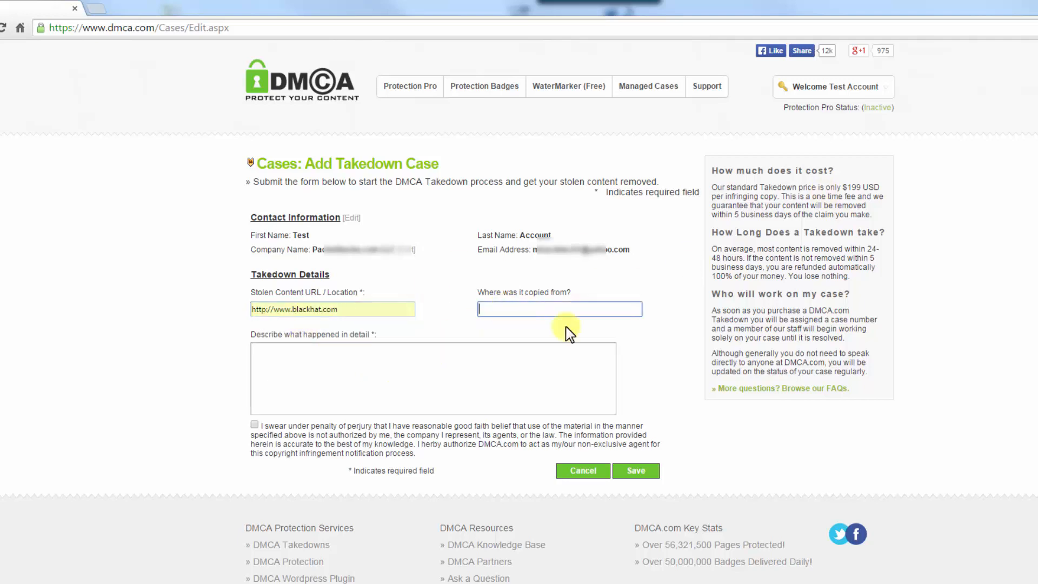
pyautogui.write('http://www.xyz.com')
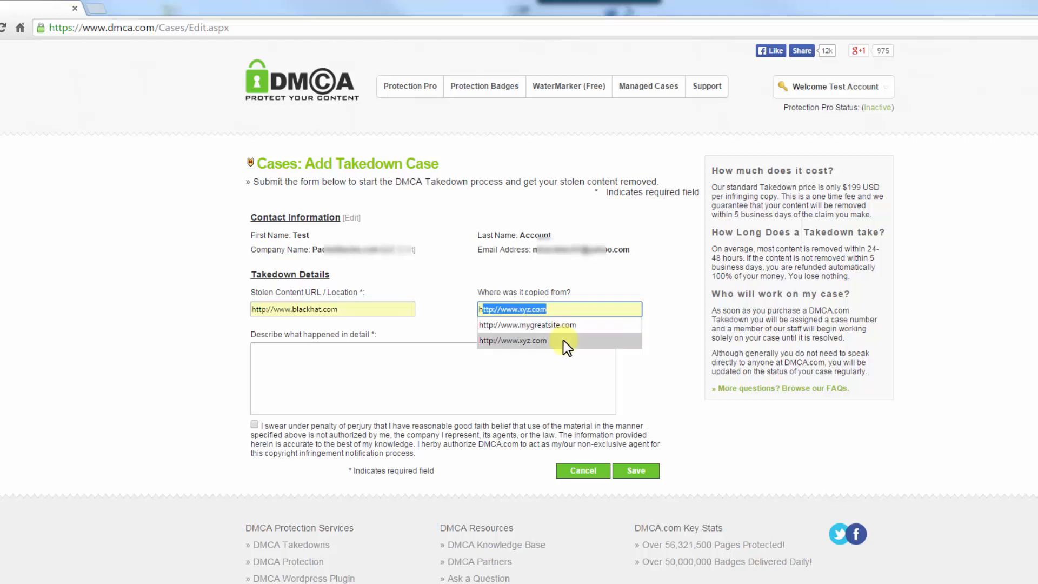
pyautogui.click(528, 325)
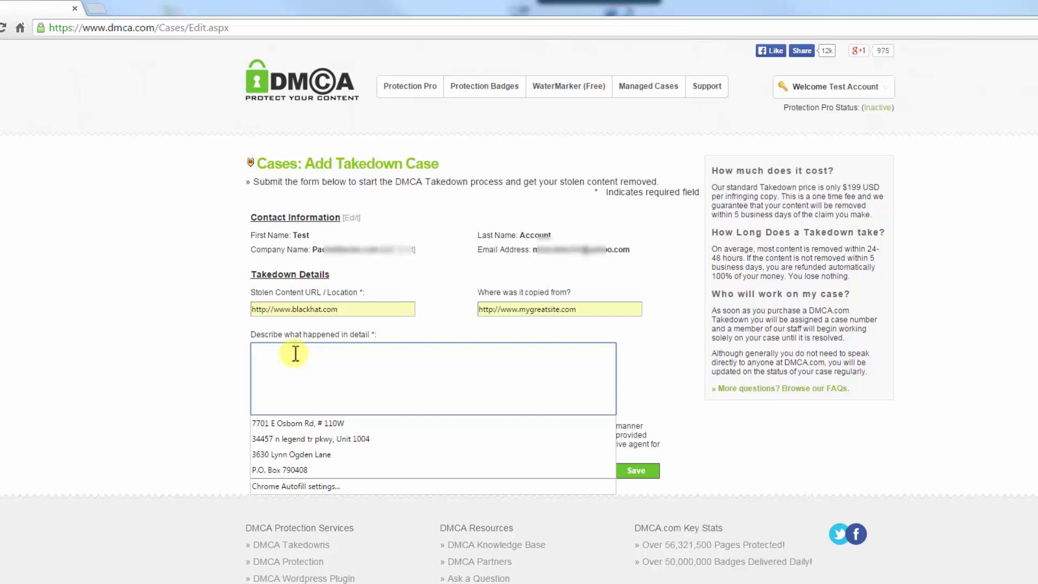
# Step: Describe the case as 'Someone stole my stuff', accept the perjury statement, and save
pyautogui.write('Someone st')
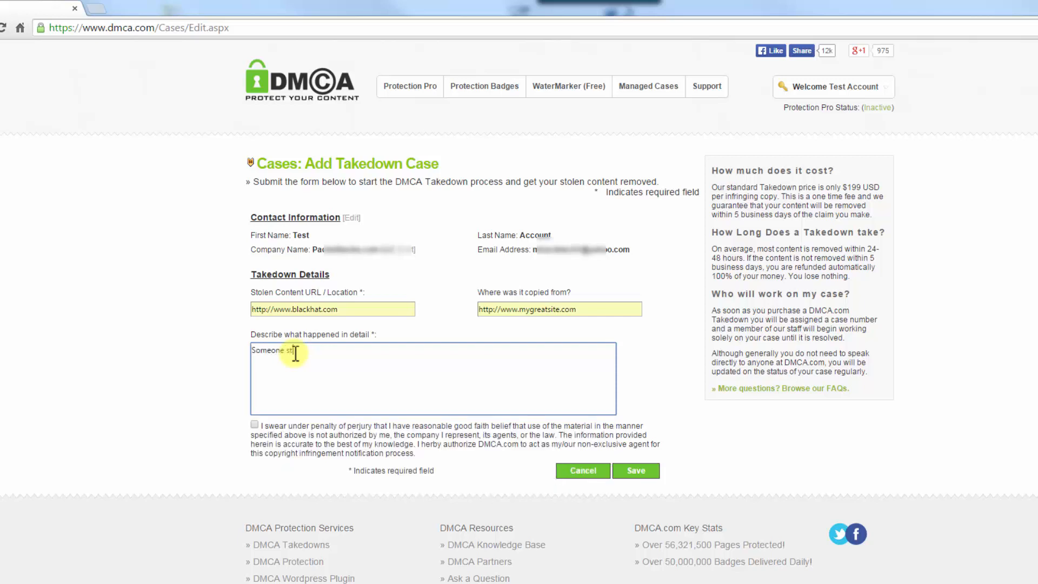
pyautogui.write('ole my')
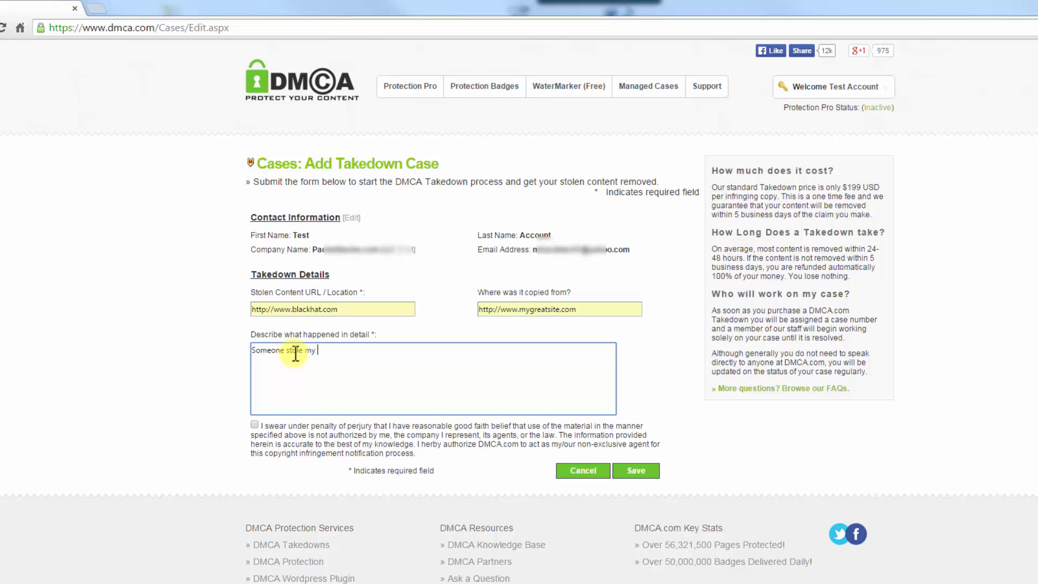
pyautogui.write('stunn')
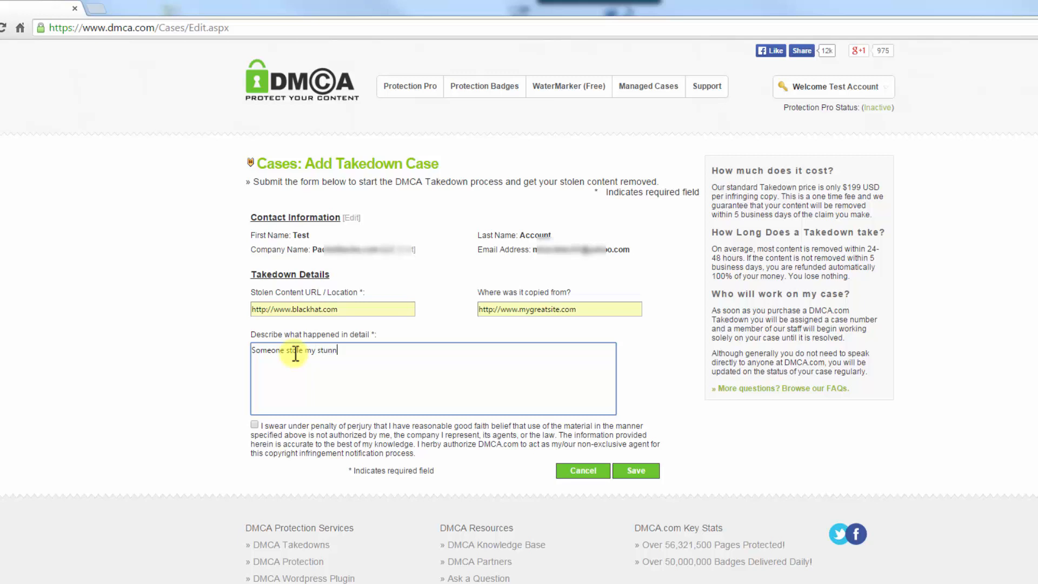
pyautogui.write('ff')
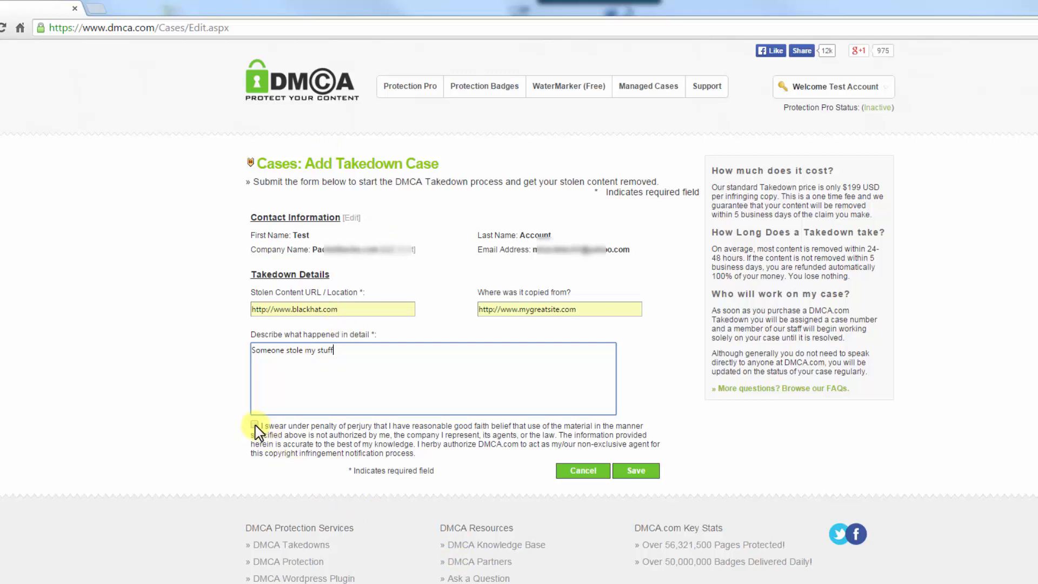
pyautogui.click(254, 425)
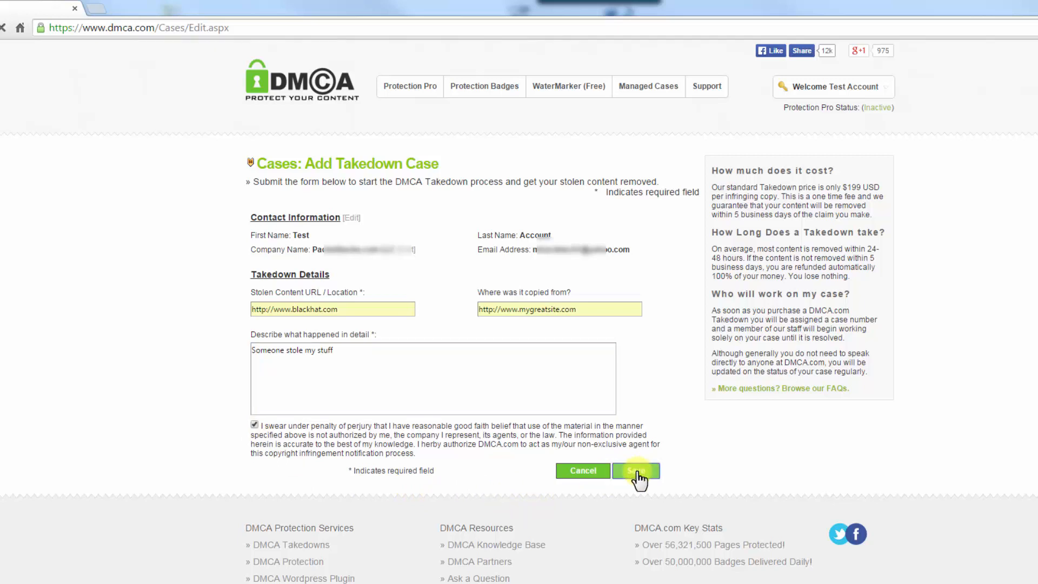
pyautogui.click(635, 471)
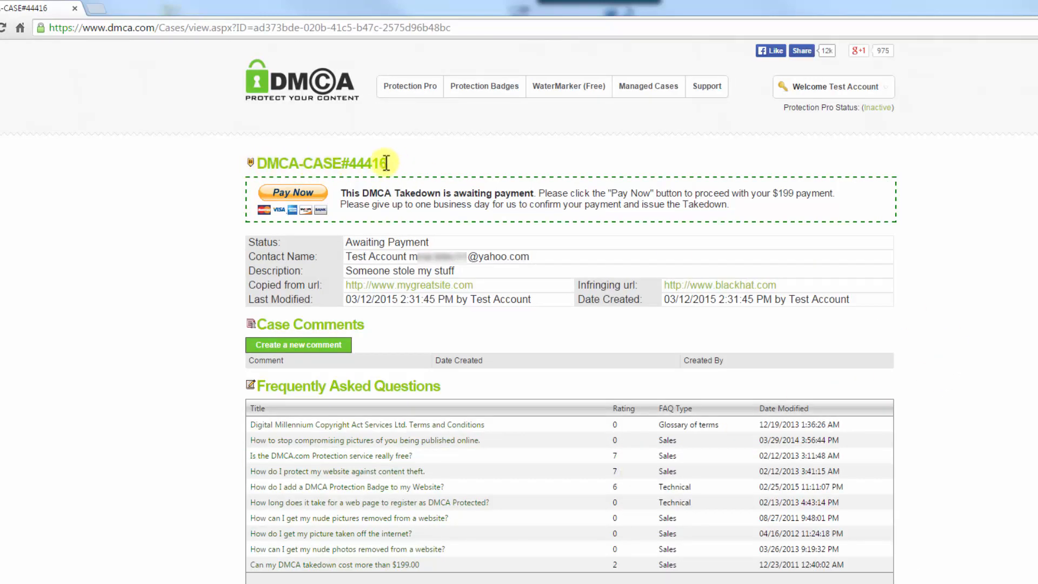
pyautogui.moveTo(363, 200)
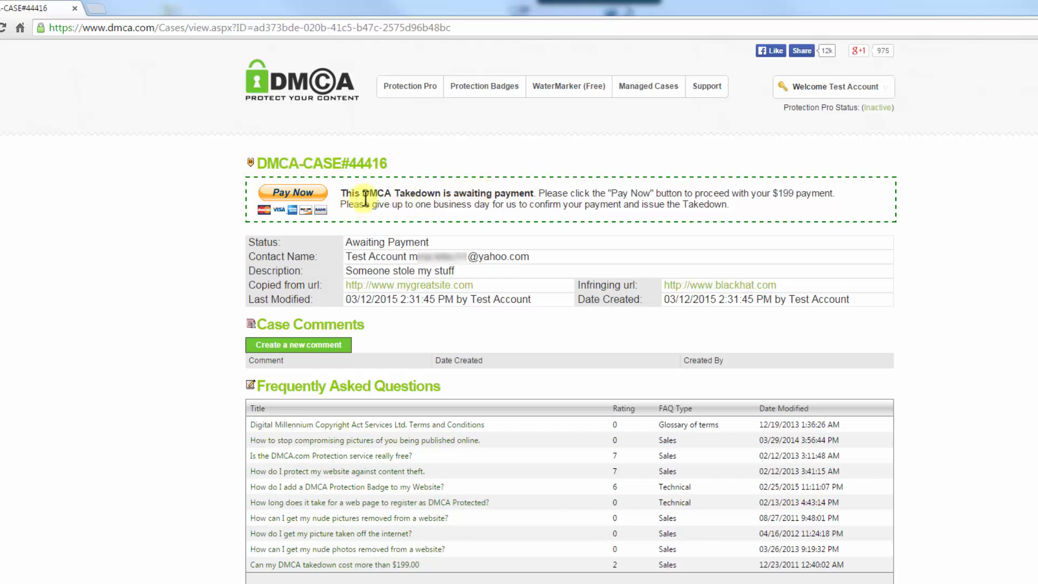
pyautogui.moveTo(533, 195)
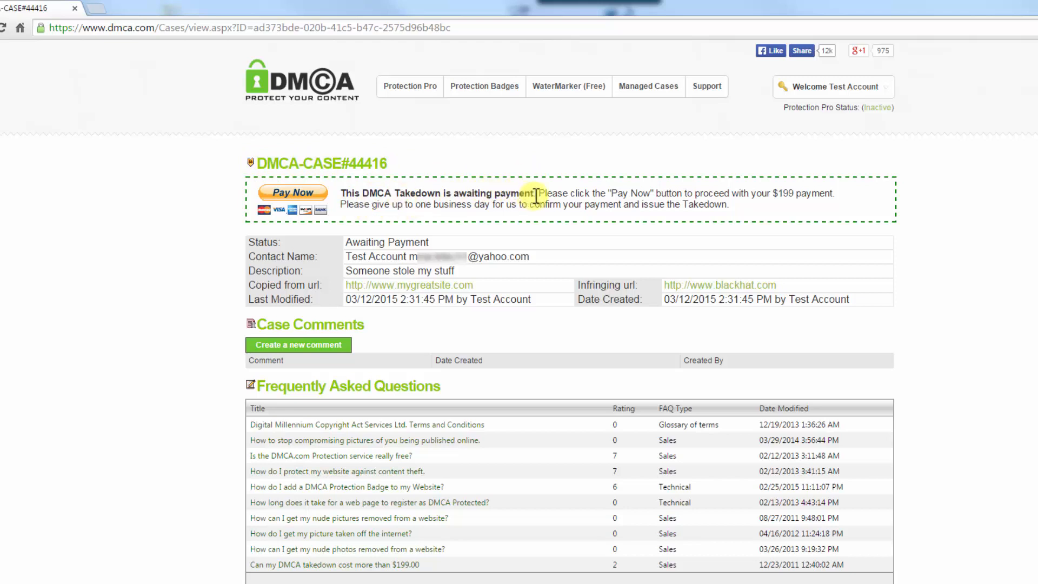
pyautogui.moveTo(954, 311)
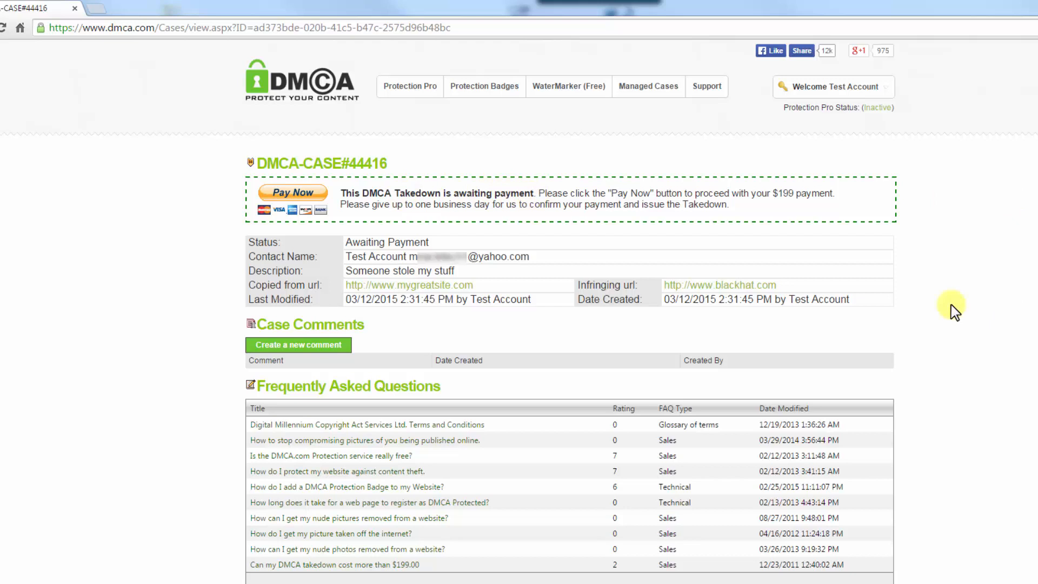
pyautogui.moveTo(308, 201)
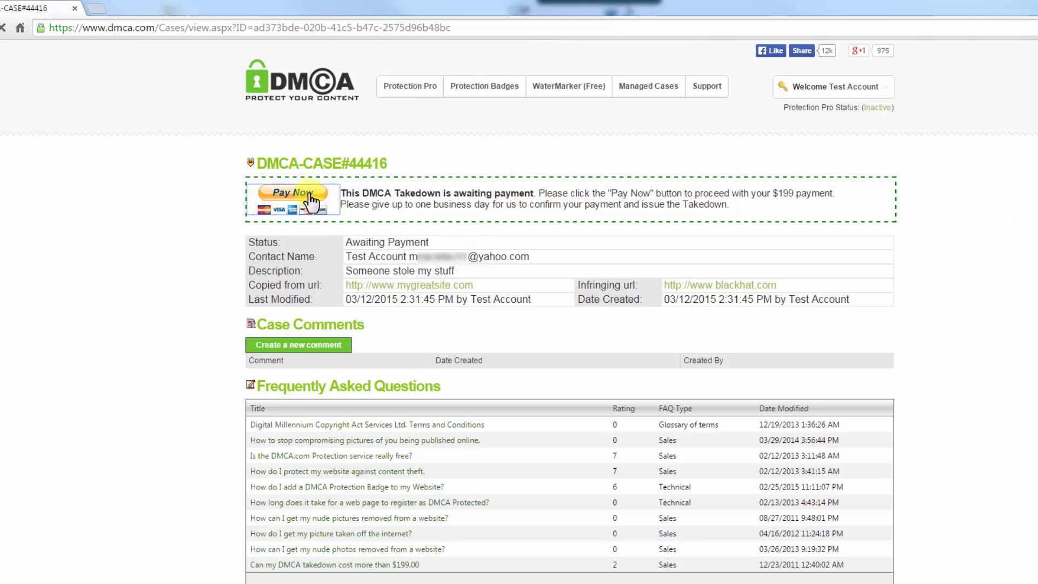
# Step: Pay Now for case DMCA-CASE#44416 to reach the $199 PayPal checkout
pyautogui.click(294, 193)
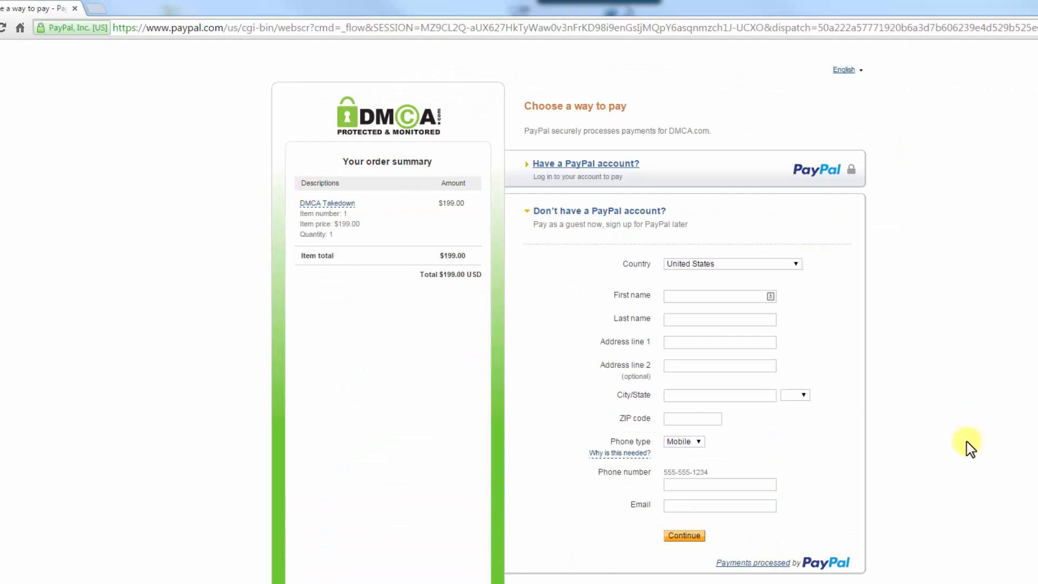